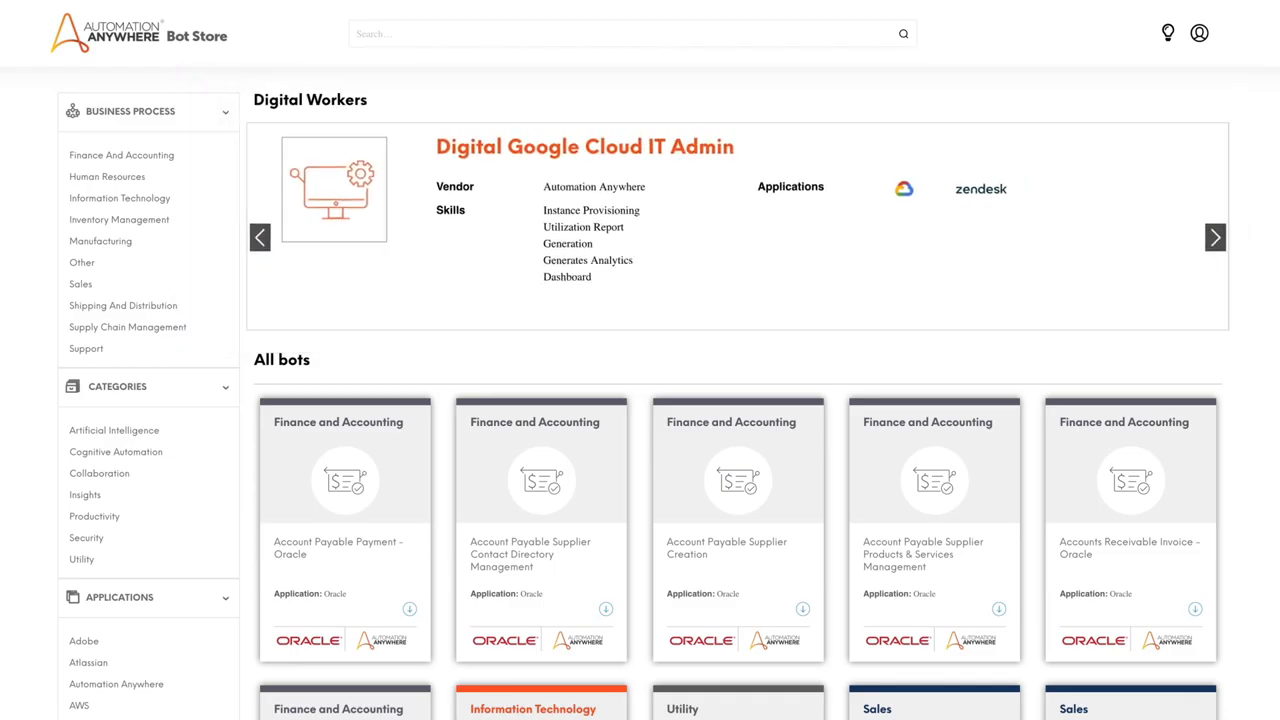
- Advance the Digital Workers carousel four times to feature Digital AWS IT Admin
{"action": "left_click", "coordinate": [1215, 237]}
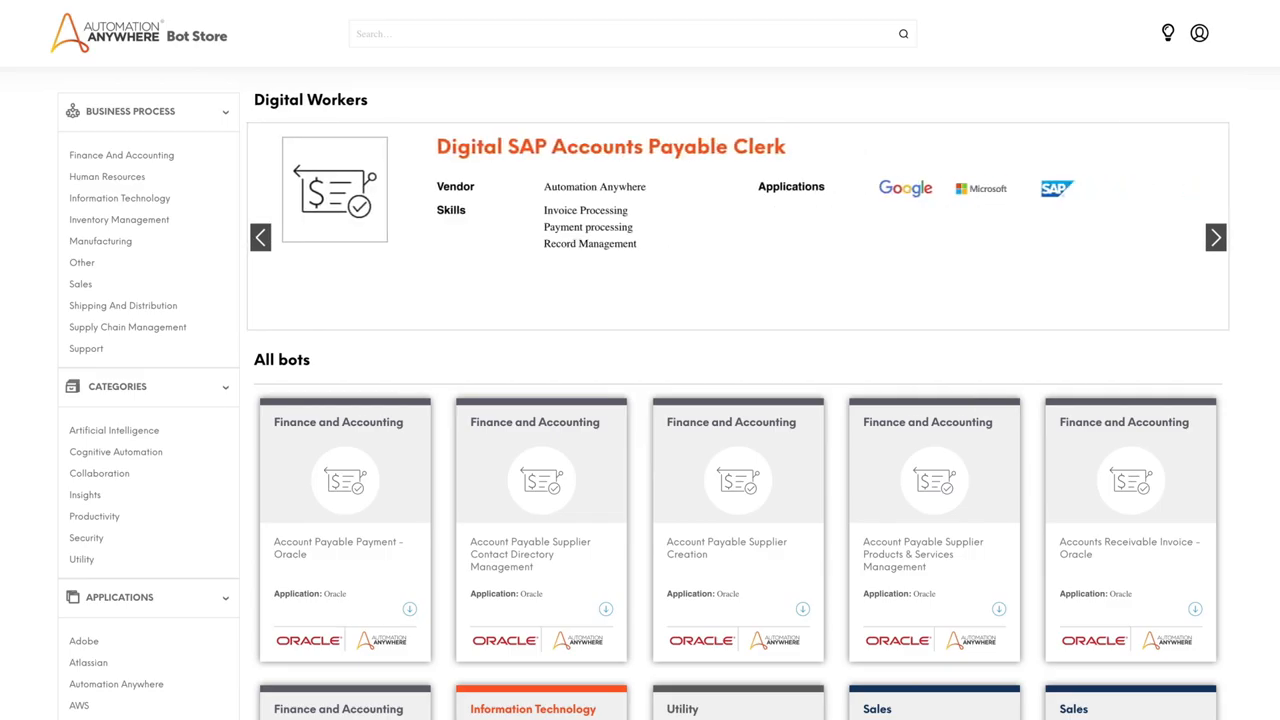
{"action": "left_click", "coordinate": [1215, 237]}
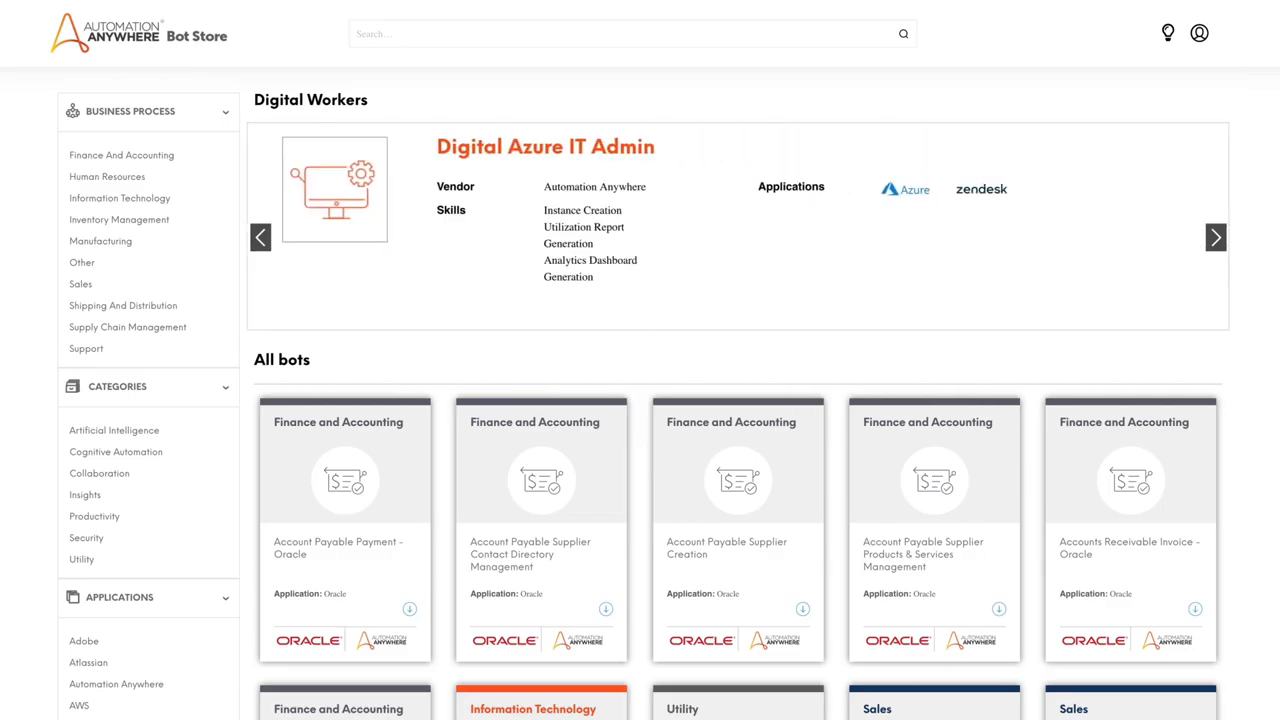
{"action": "left_click", "coordinate": [1215, 237]}
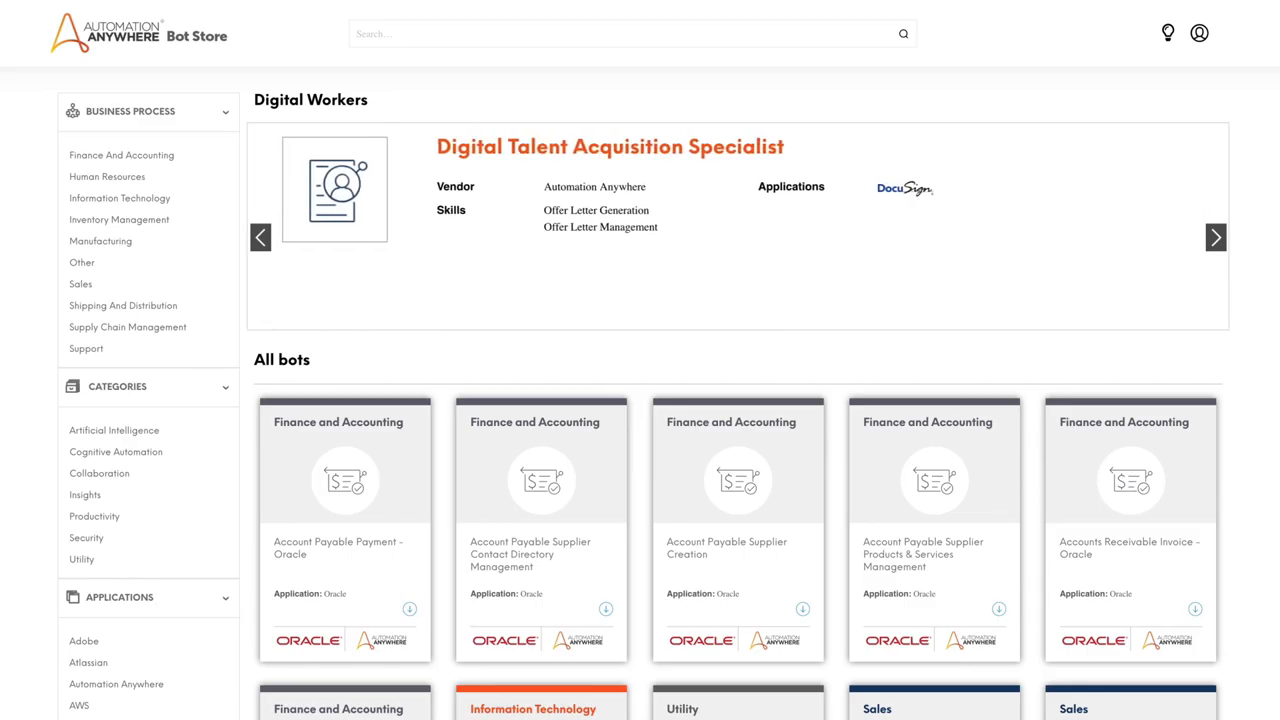
{"action": "left_click", "coordinate": [1215, 237]}
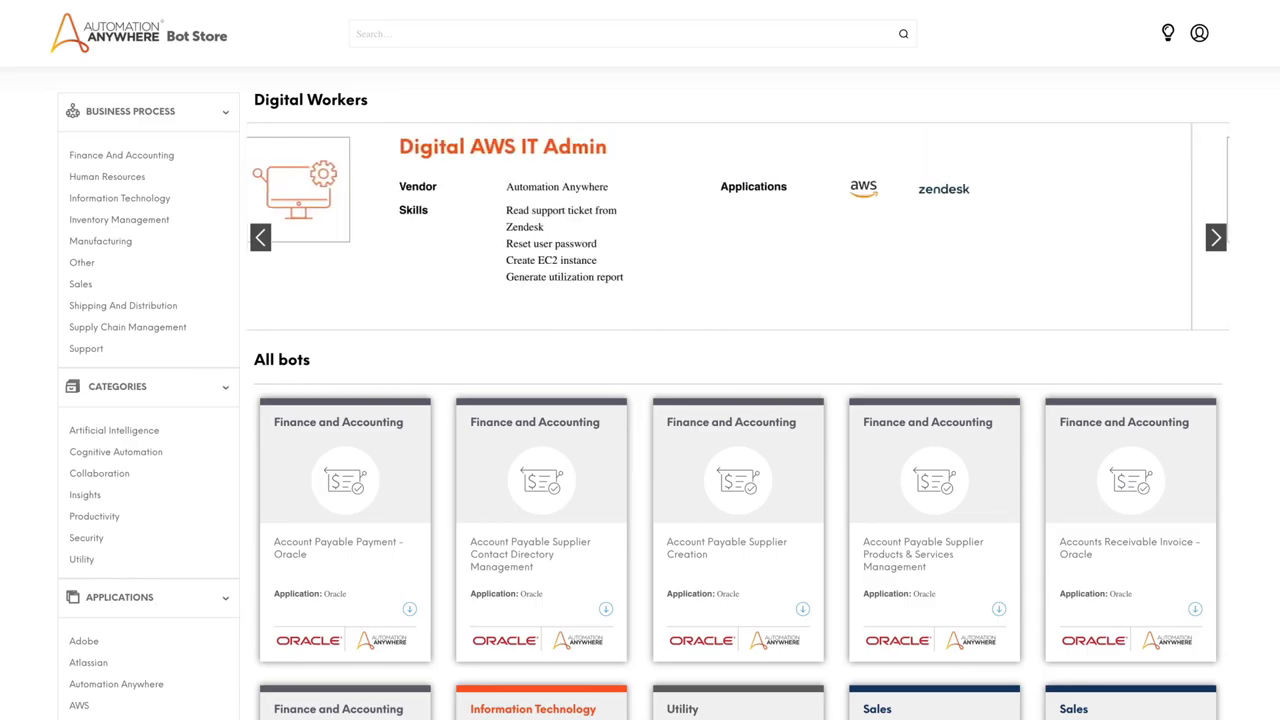